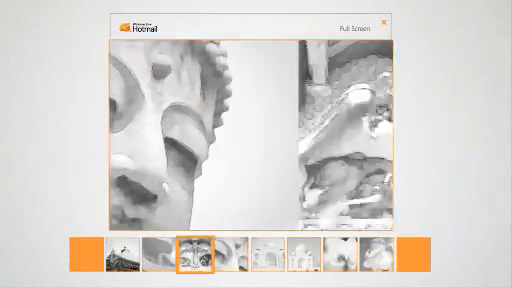
- Switch the slideshow from the statue photo to the curved white building interior
{"action": "left_click", "coordinate": [120, 260]}
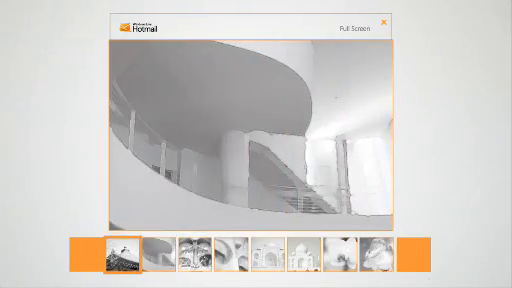